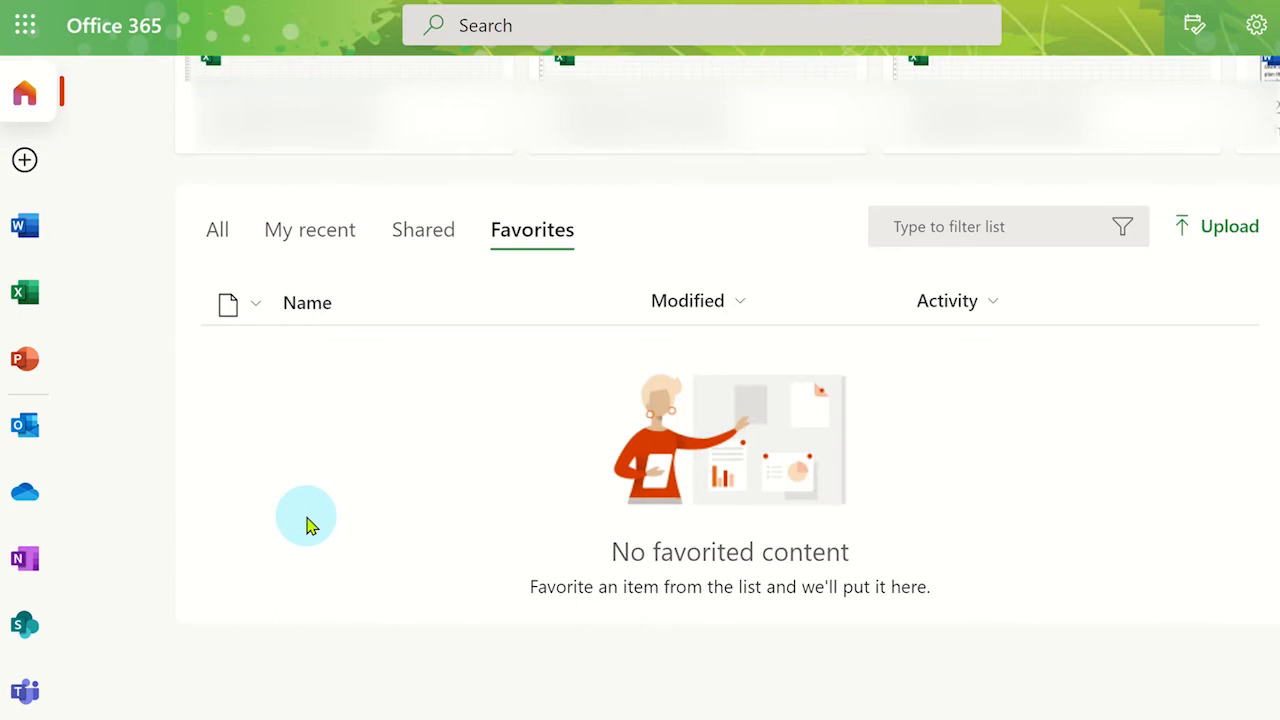
pyautogui.moveTo(258, 525)
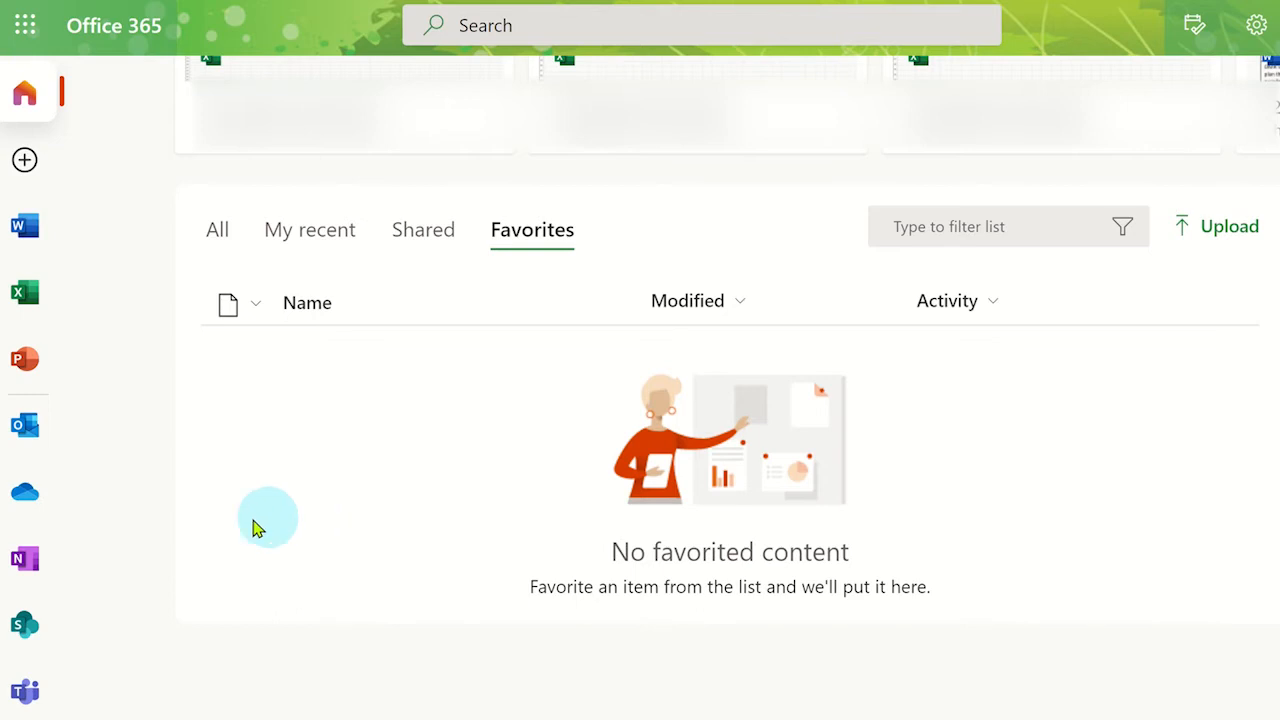
# Step: Open OneNote from the app bar and list all notebooks under My notebooks
pyautogui.click(24, 558)
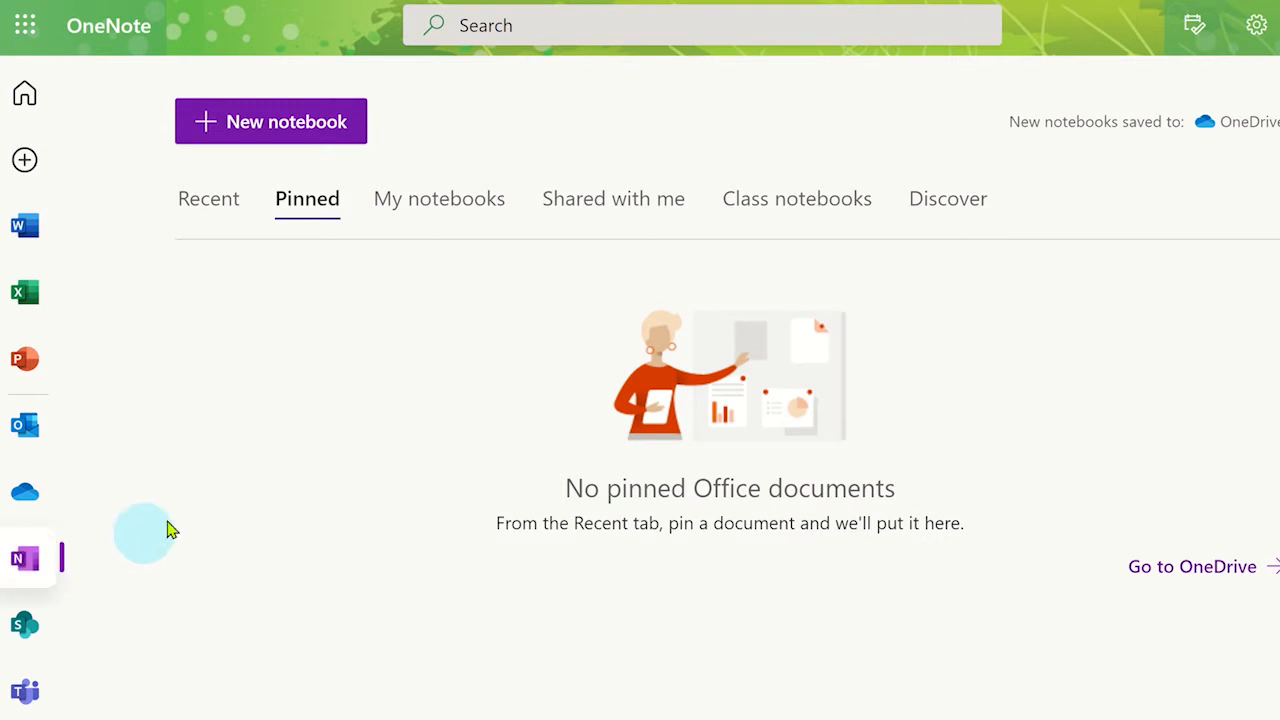
pyautogui.click(797, 198)
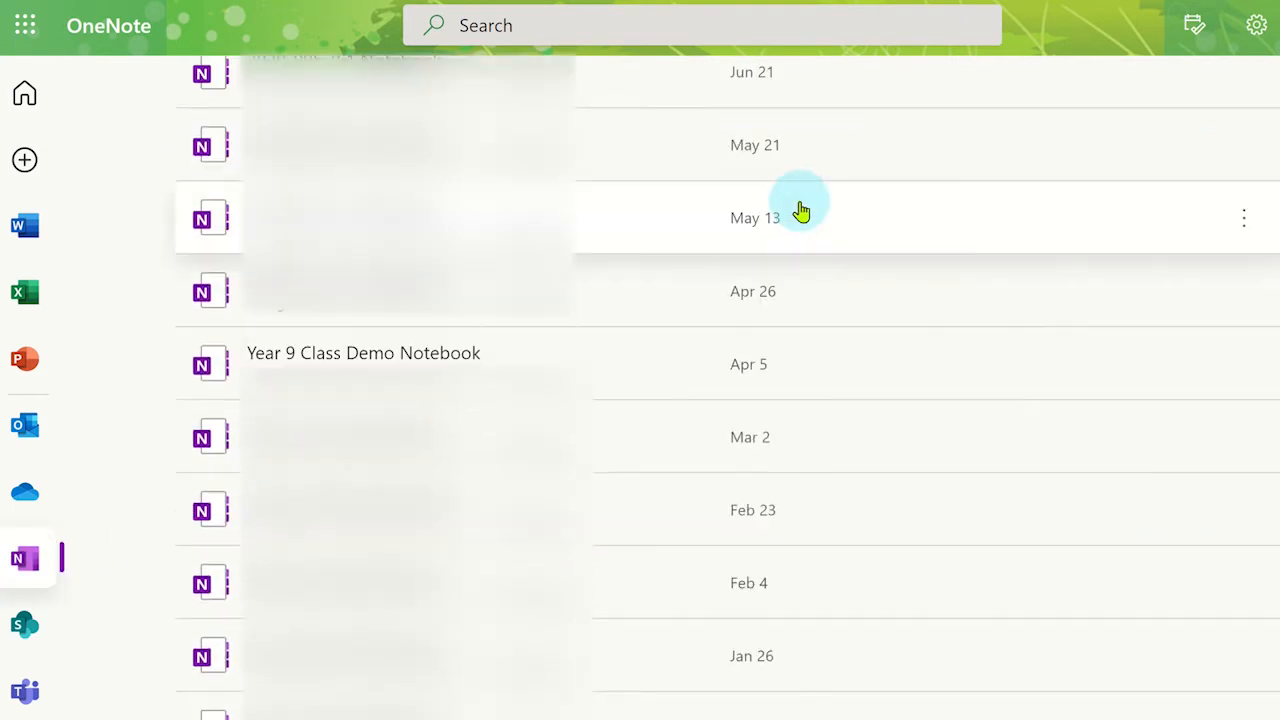
pyautogui.moveTo(1249, 375)
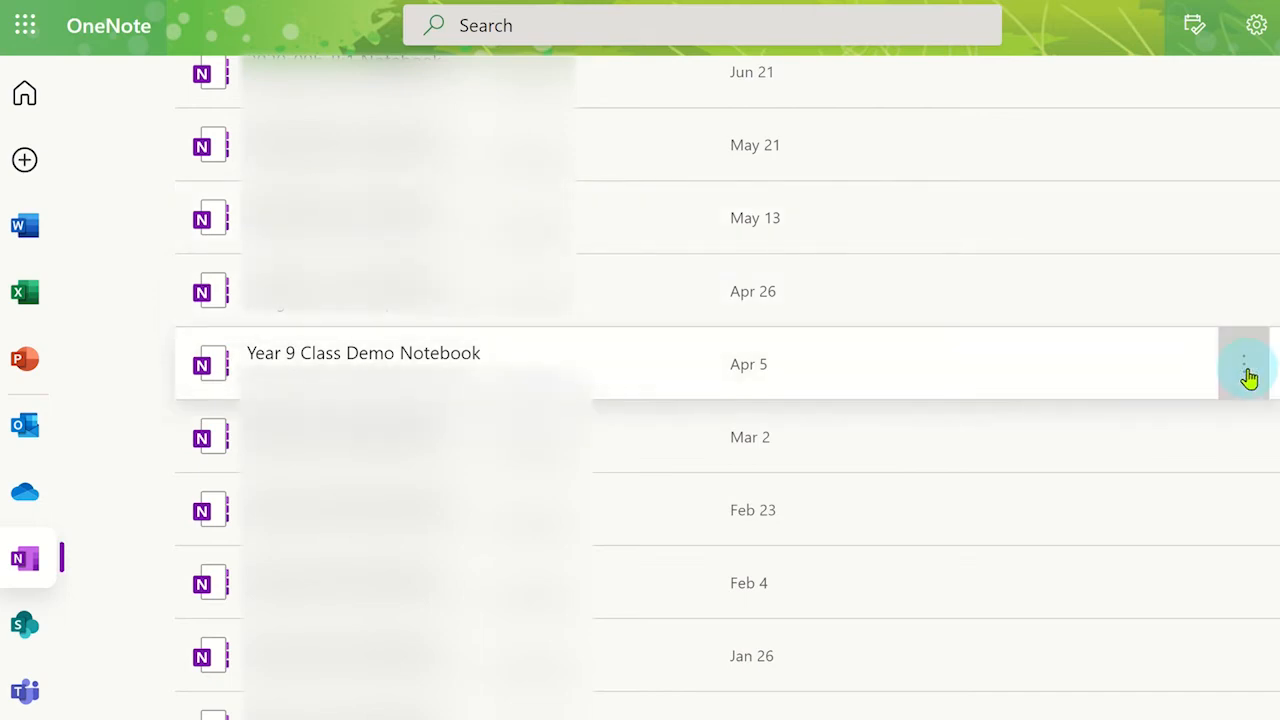
# Step: Choose Save a copy from Year 9 Class Demo Notebook's more-options menu
pyautogui.click(1240, 358)
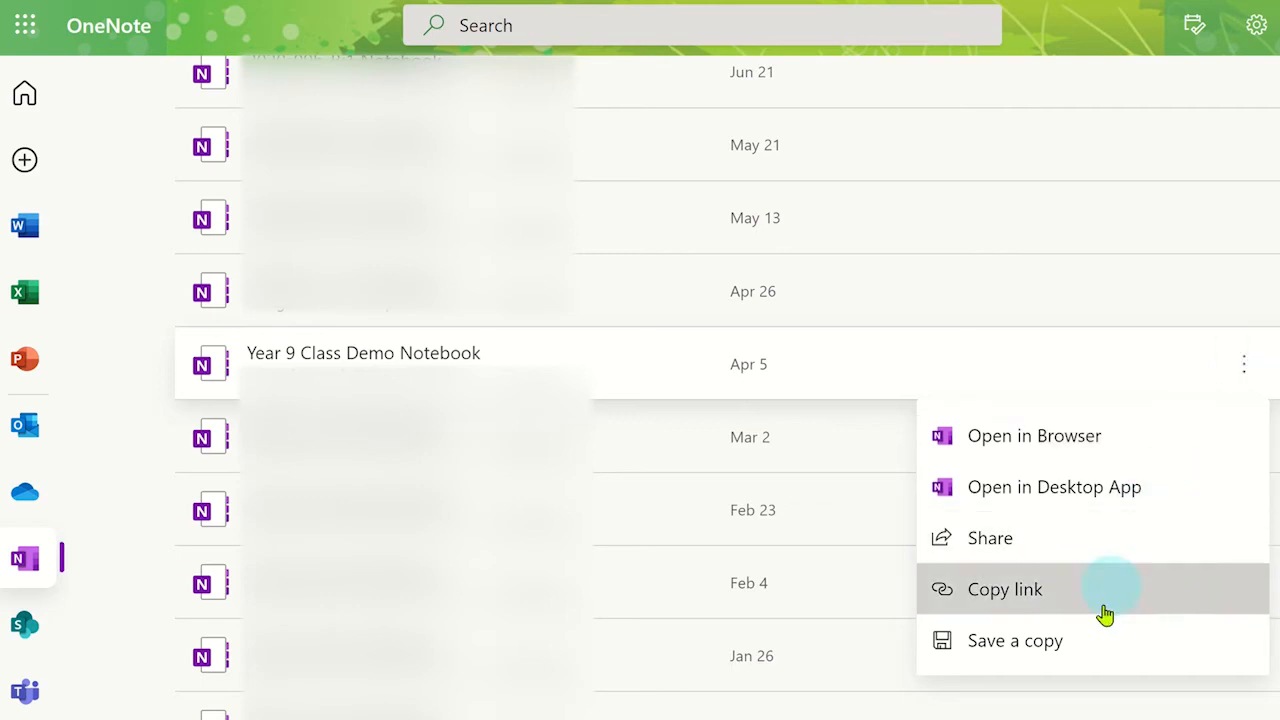
pyautogui.click(1016, 640)
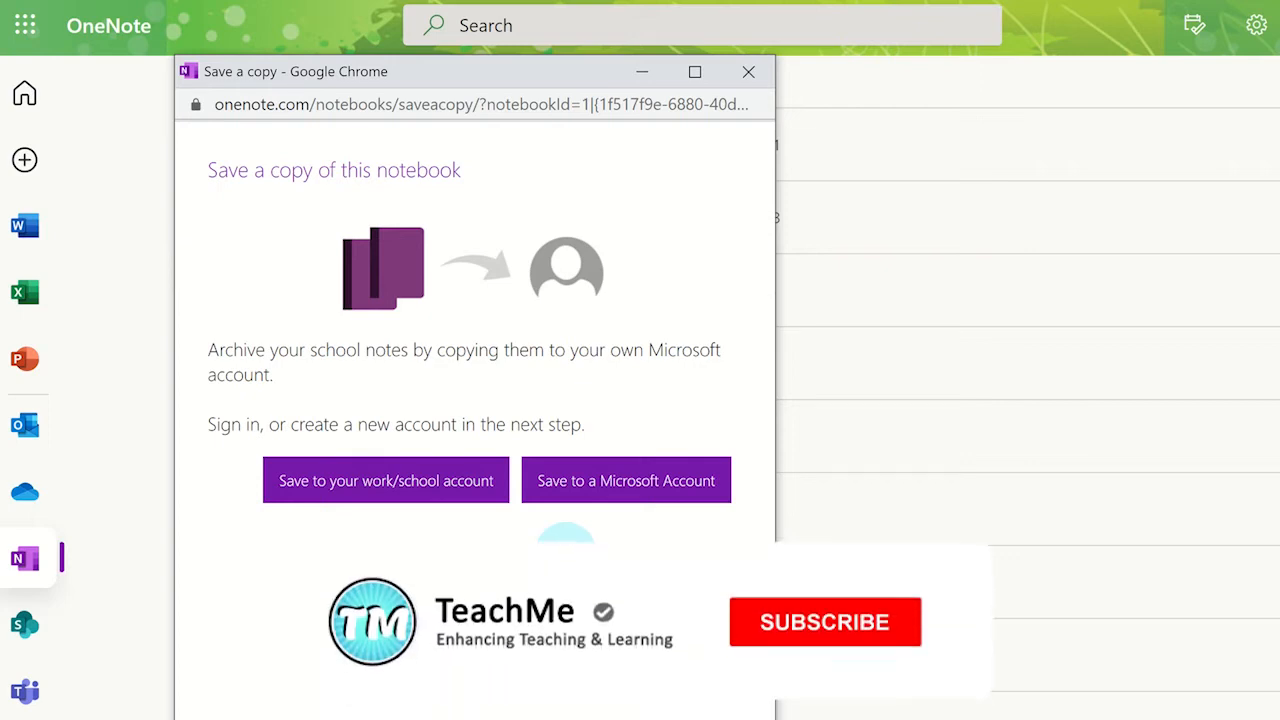
pyautogui.click(824, 621)
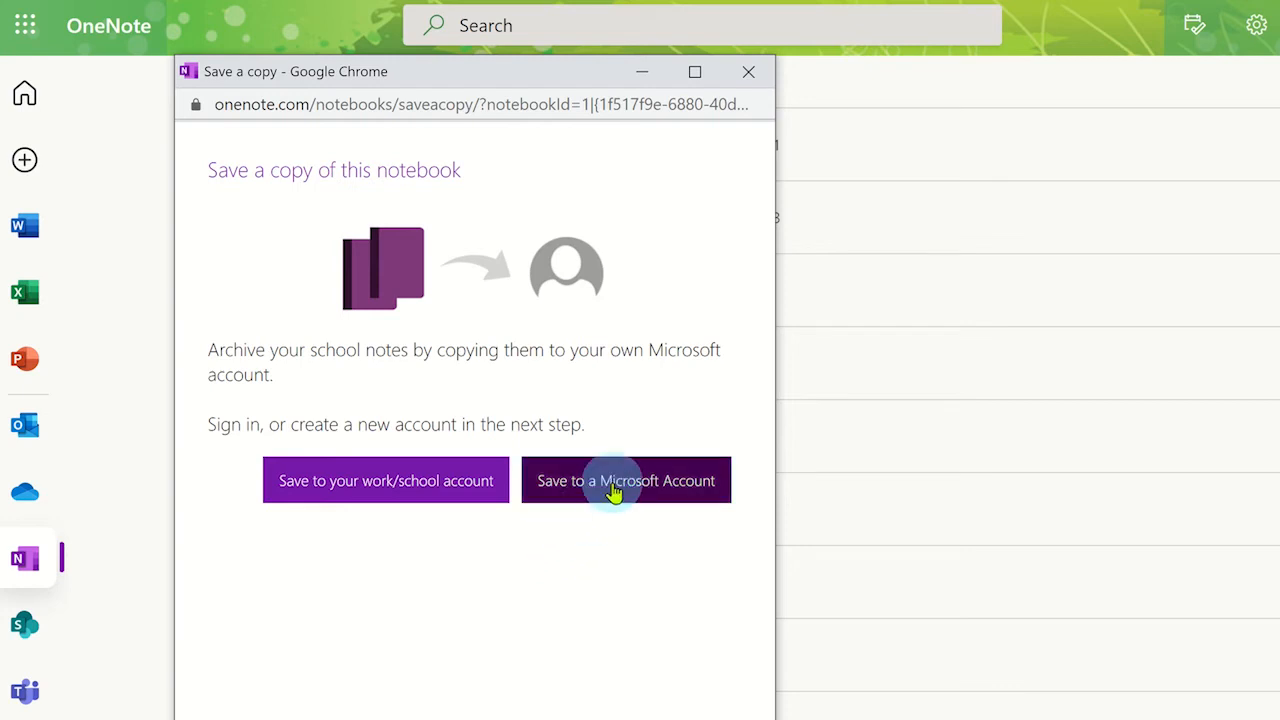
# Step: Save to a Microsoft Account, sign in with email and password, and grant the copy tool permission
pyautogui.click(624, 480)
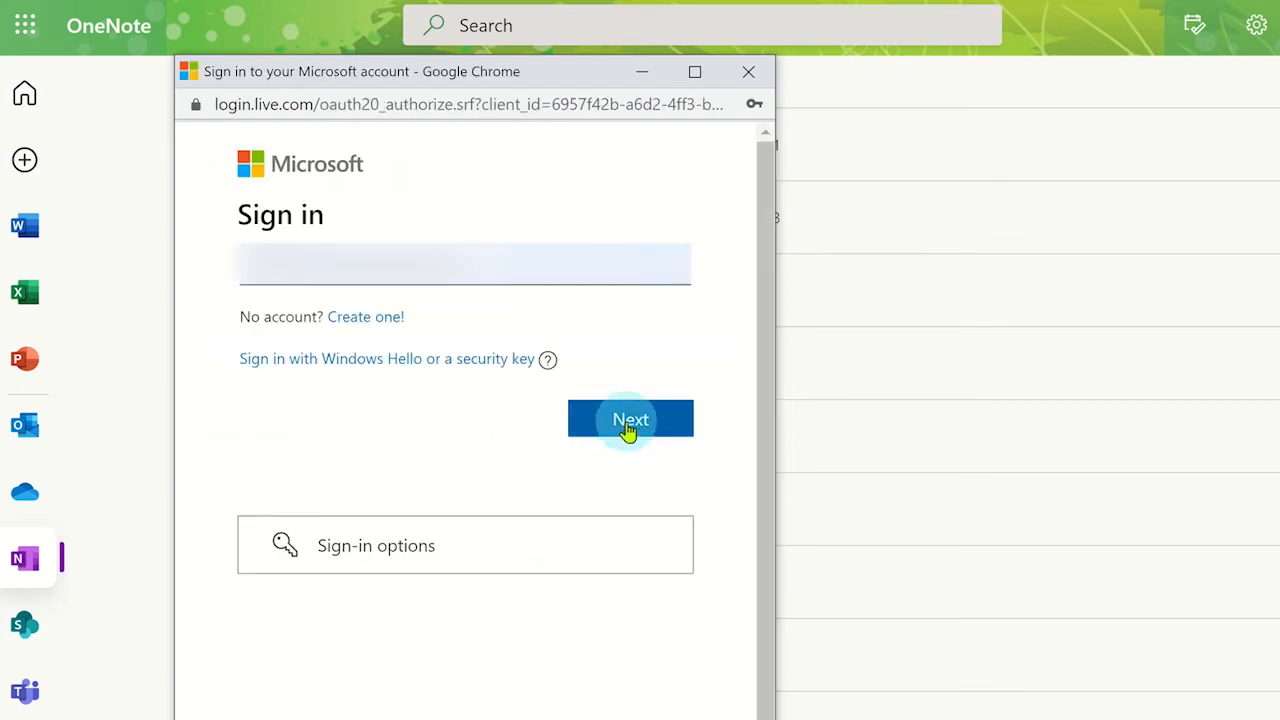
pyautogui.click(630, 419)
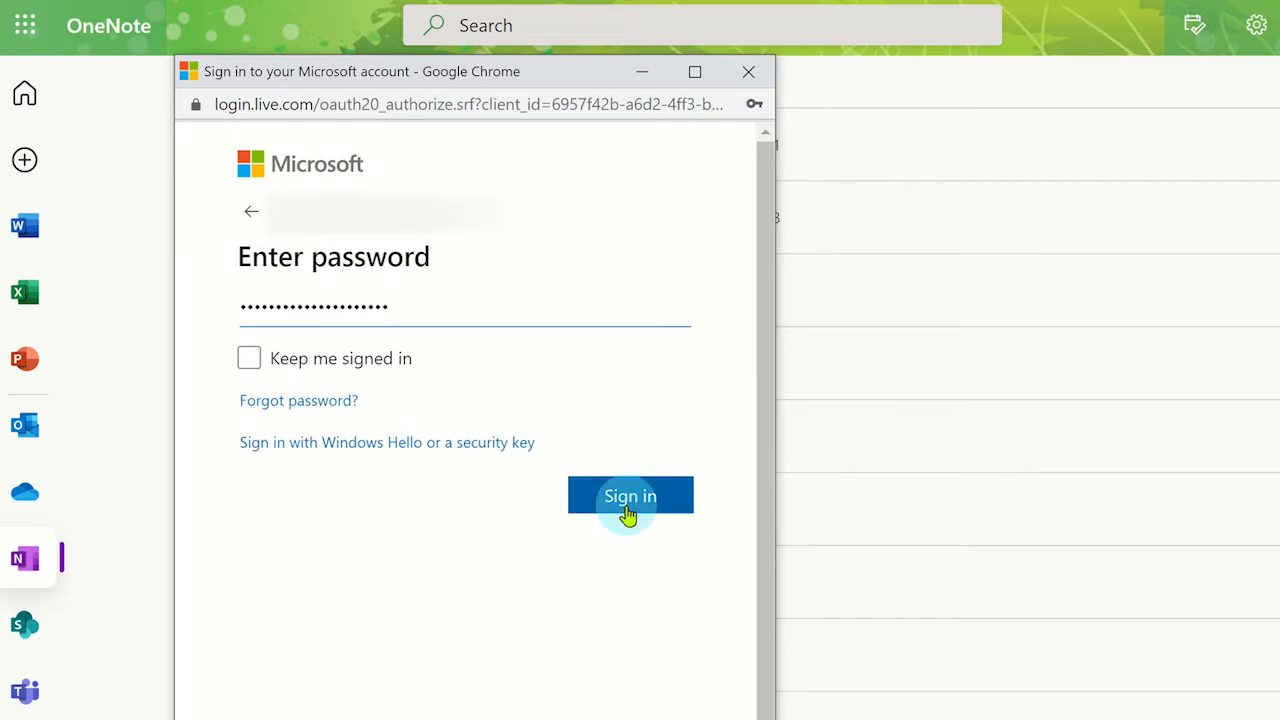
pyautogui.click(630, 495)
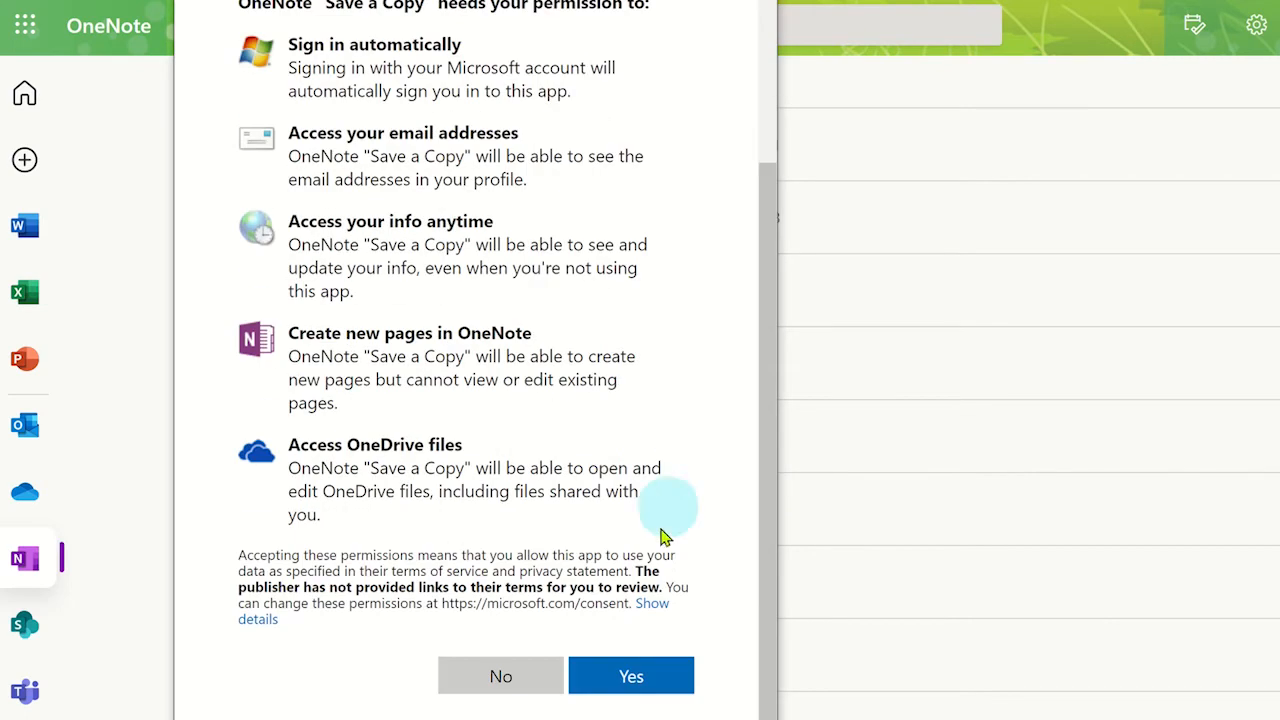
pyautogui.click(631, 675)
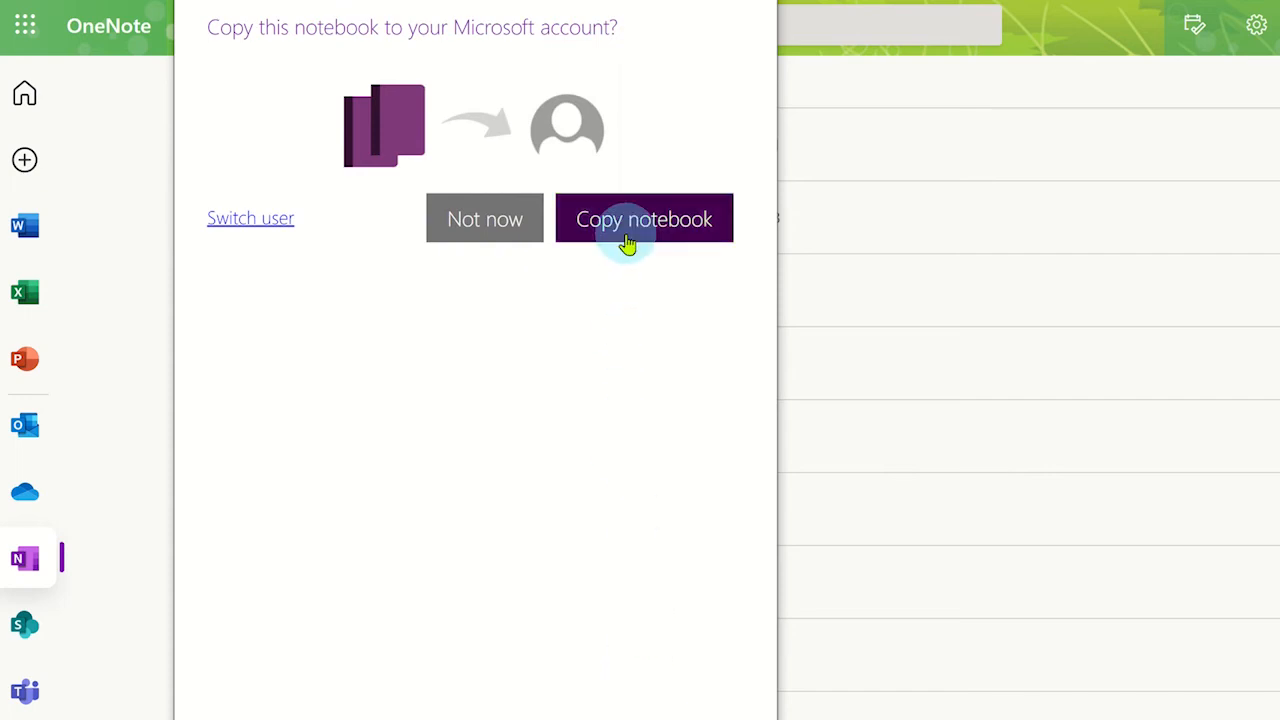
# Step: Copy the notebook to OneDrive Documents and dismiss the Got it notice
pyautogui.click(644, 219)
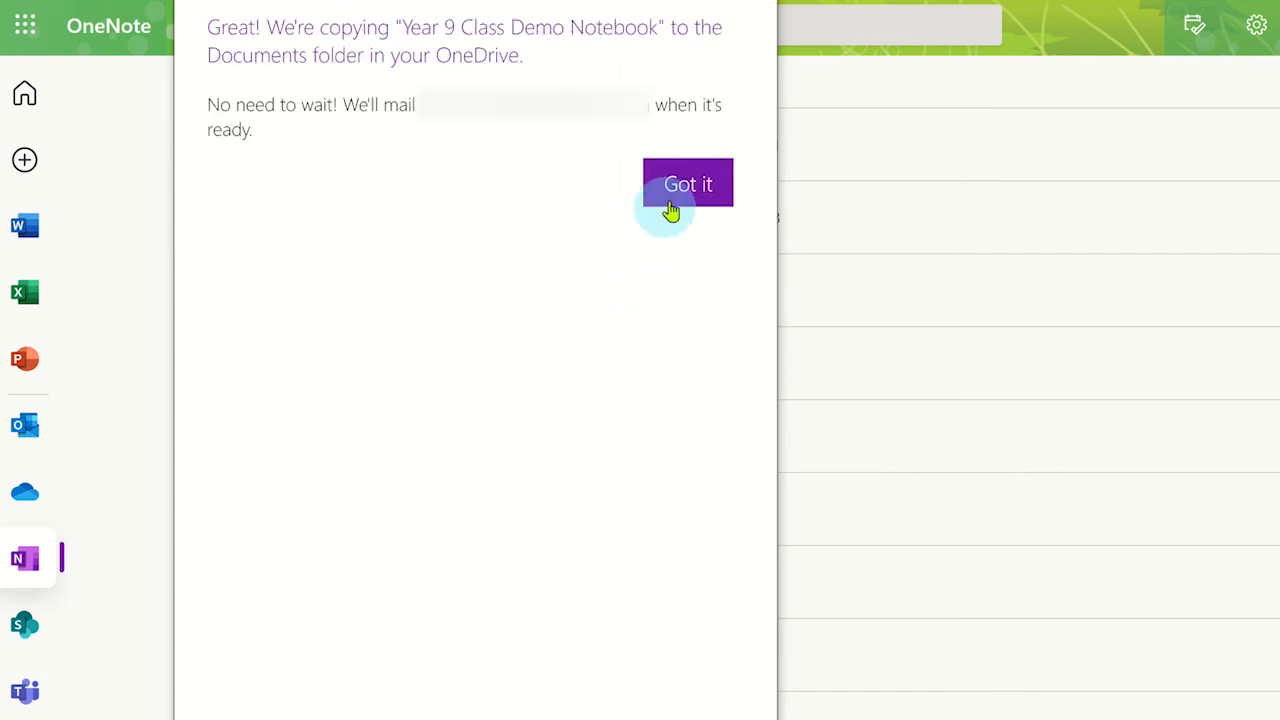
pyautogui.click(687, 183)
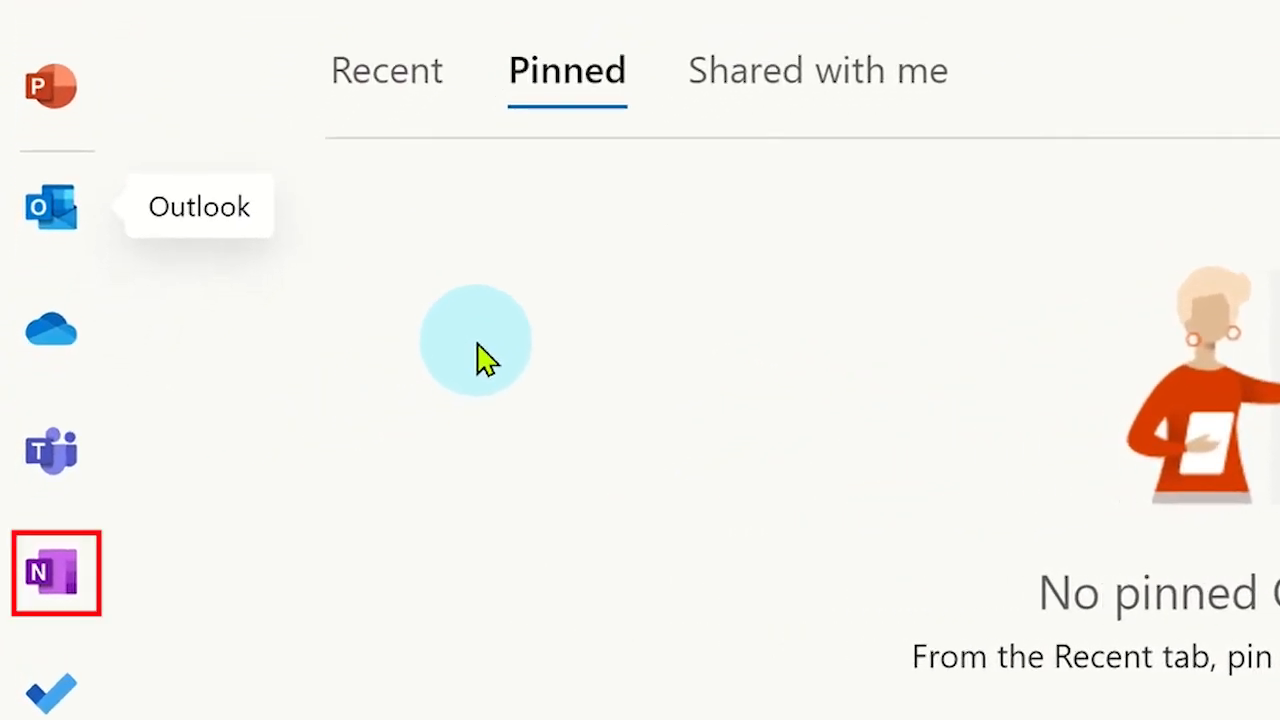
# Step: Open OneNote, expand the _Content Library group, and open the Unit 1 - Cells section
pyautogui.click(54, 573)
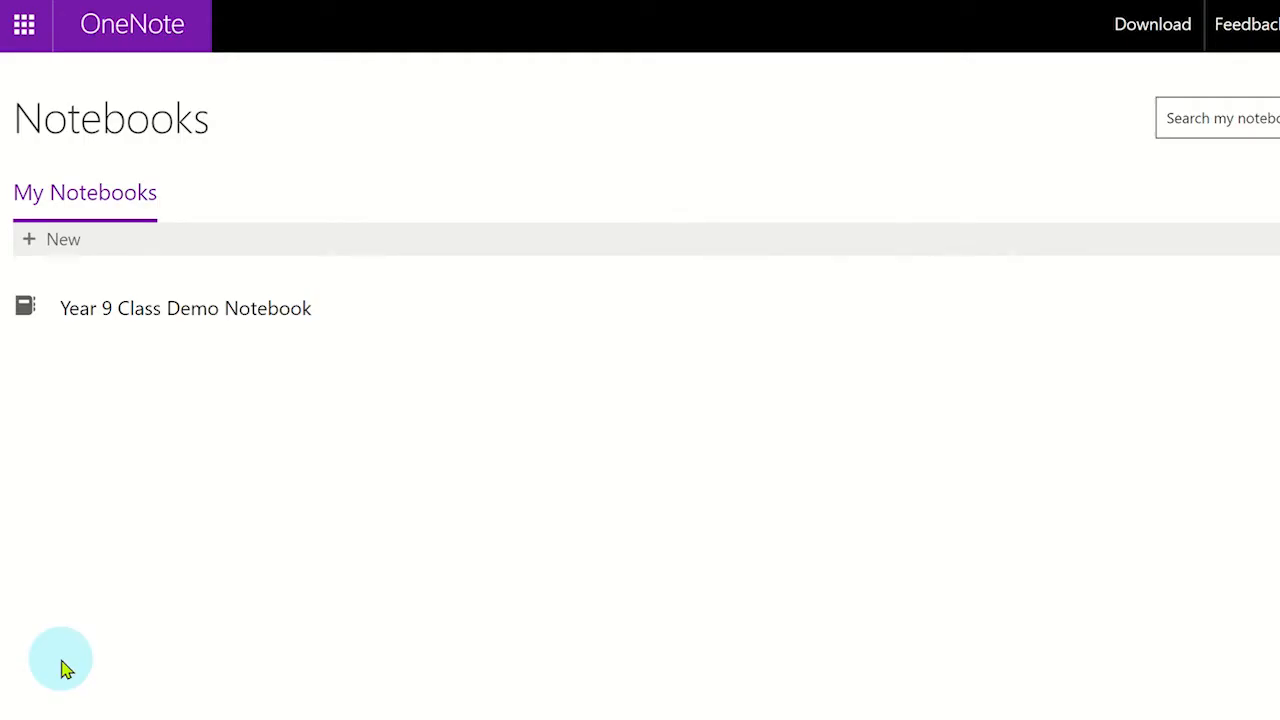
pyautogui.moveTo(97, 649)
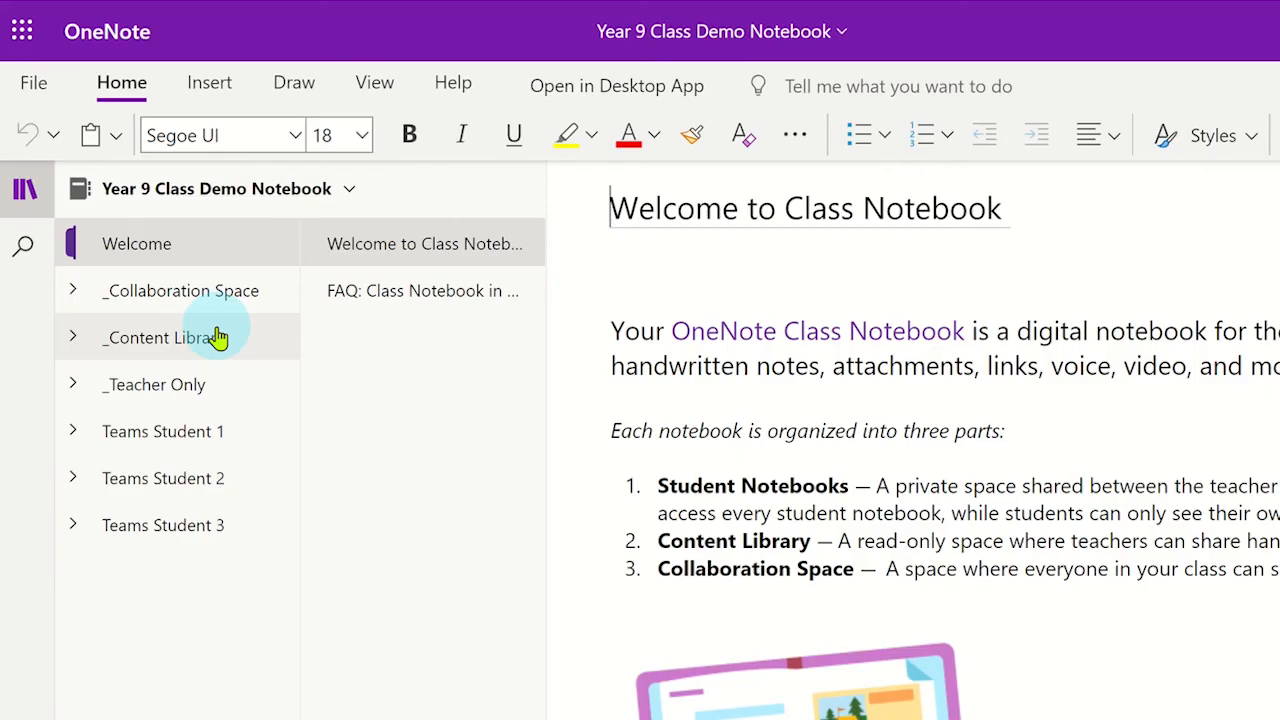
pyautogui.click(73, 337)
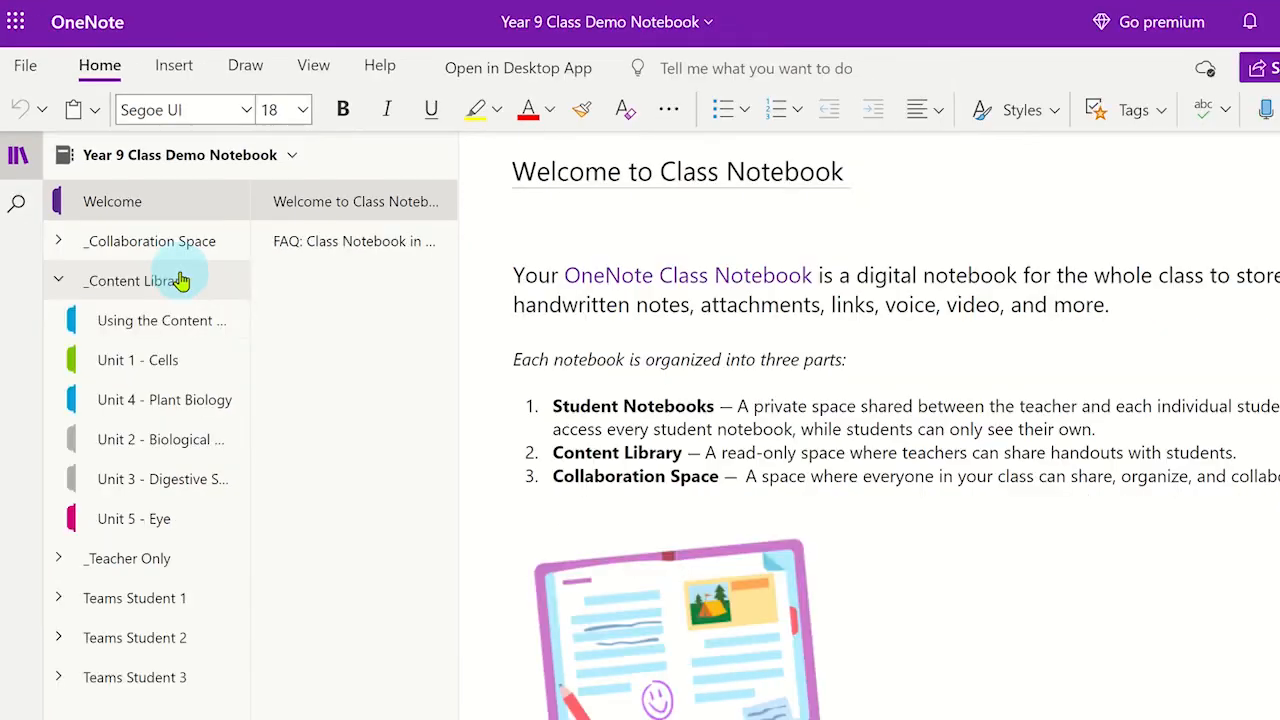
pyautogui.click(137, 360)
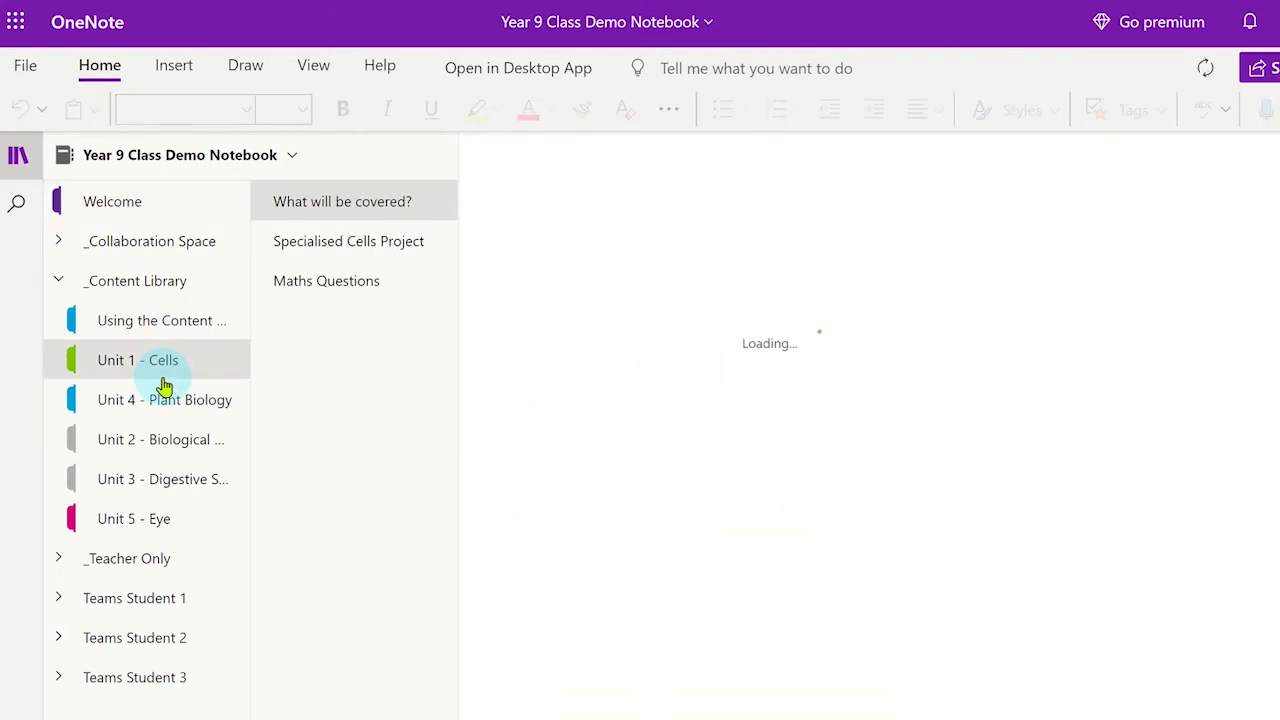